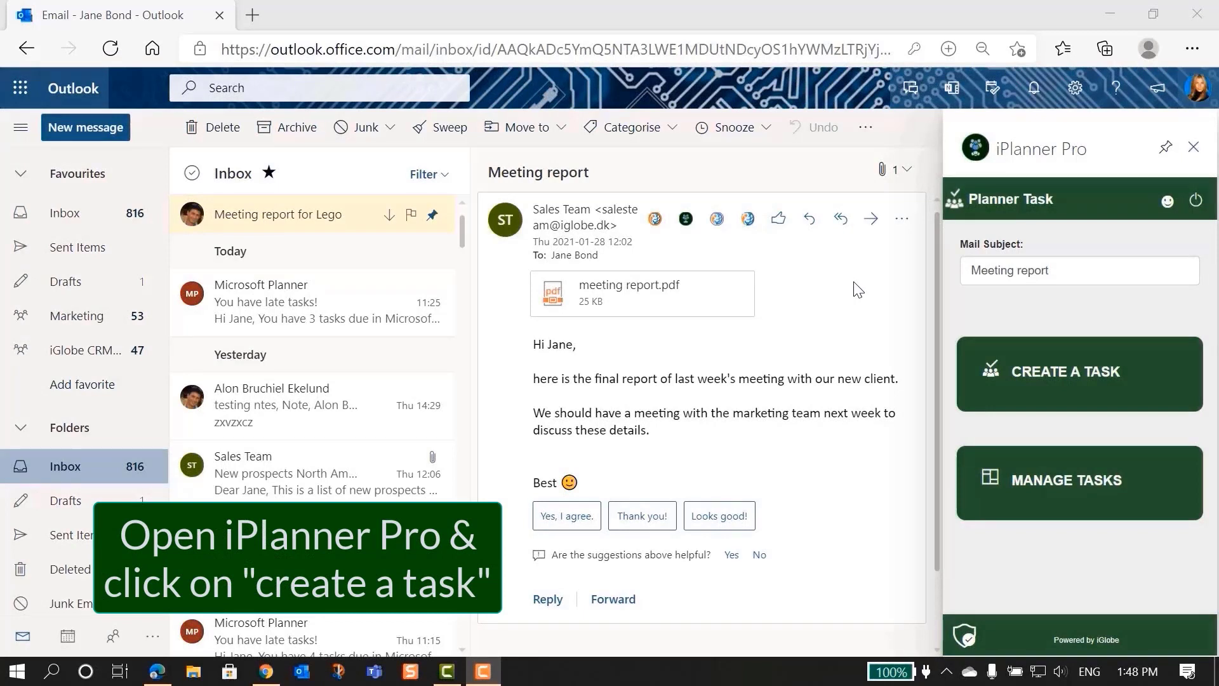
Leave task creation and open the My Tasks list for the Meeting report email
click(1065, 371)
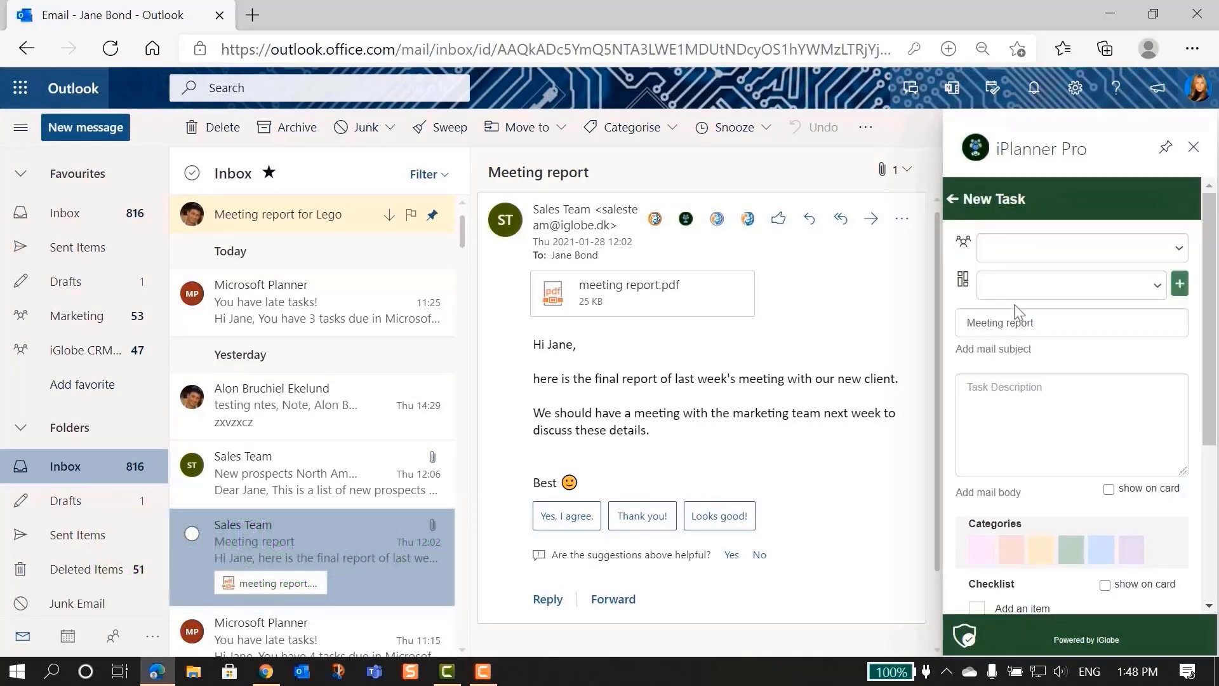
click(949, 199)
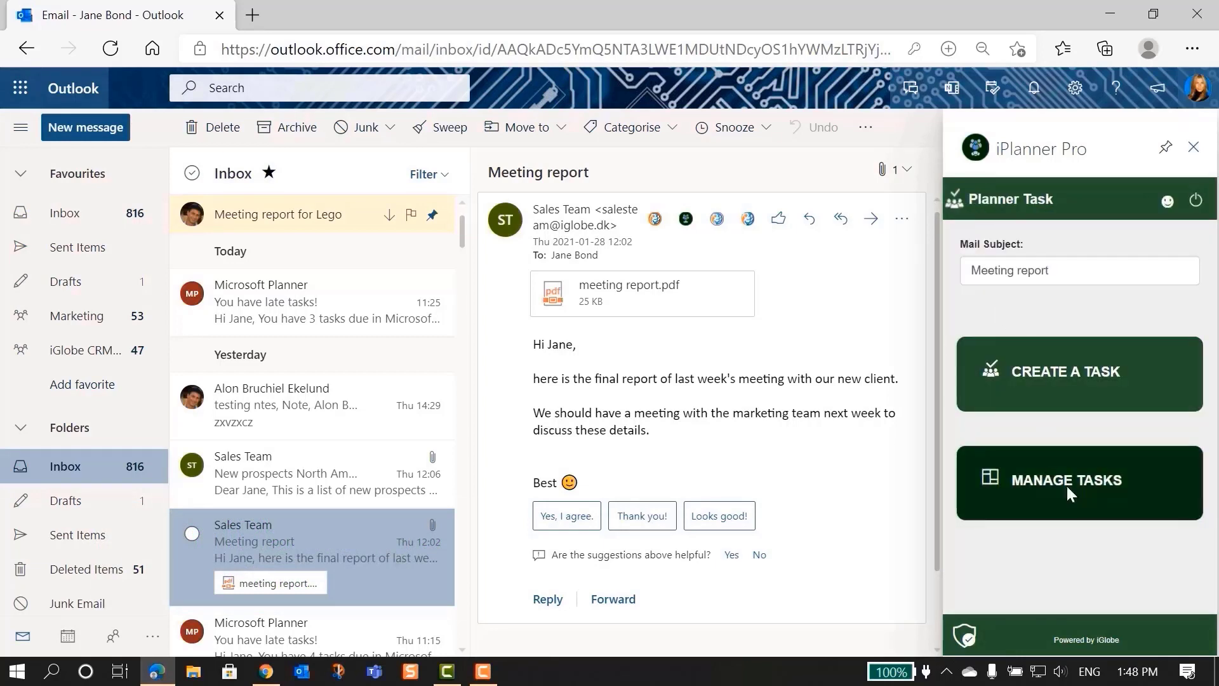
click(1068, 480)
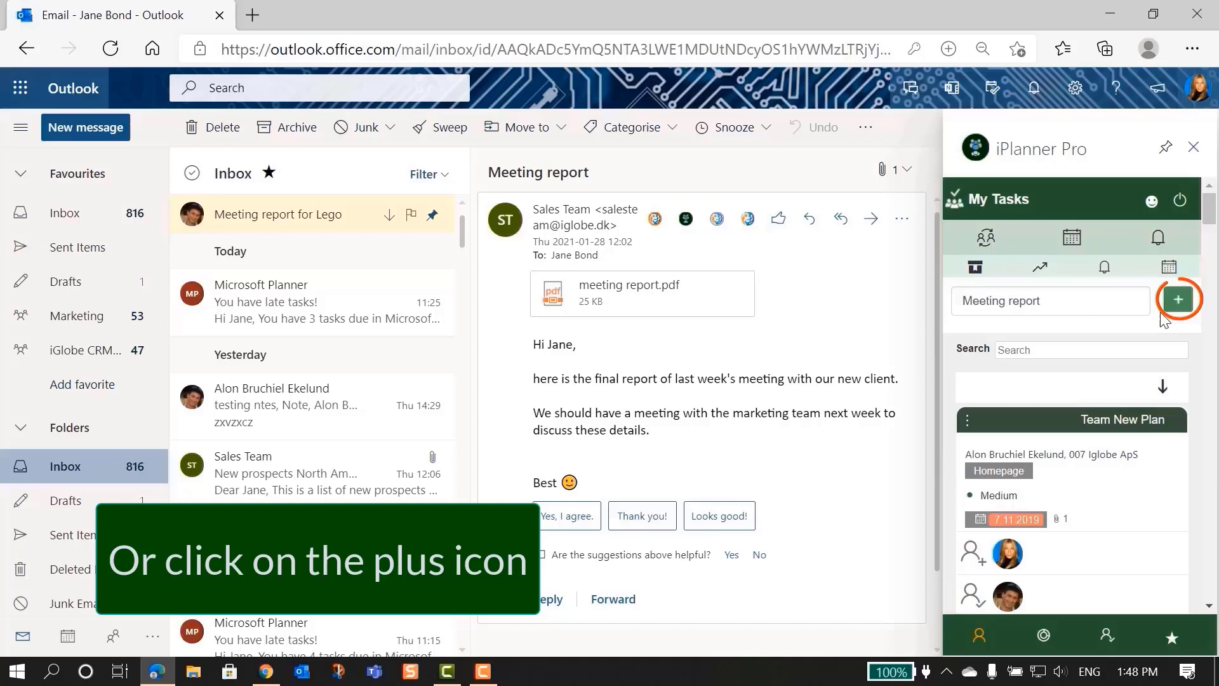
mouse_move(1178, 298)
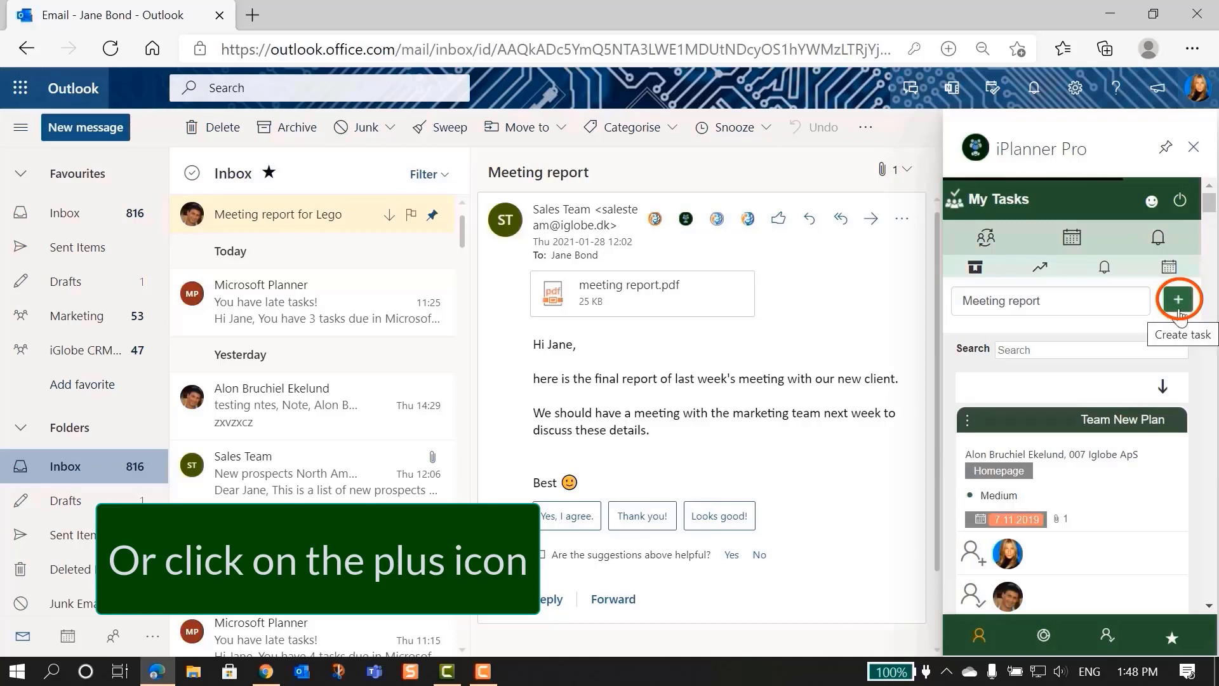
Start a new task from the email in the Marketing plan's Homepage bucket
click(1179, 299)
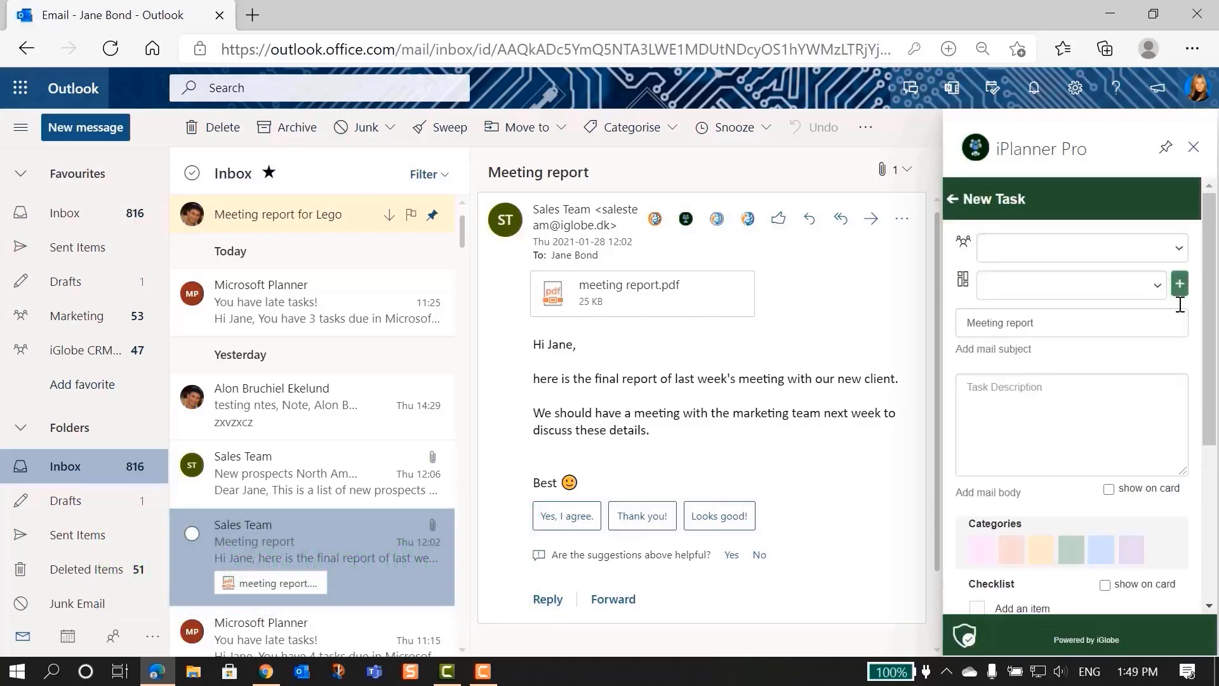
click(1079, 247)
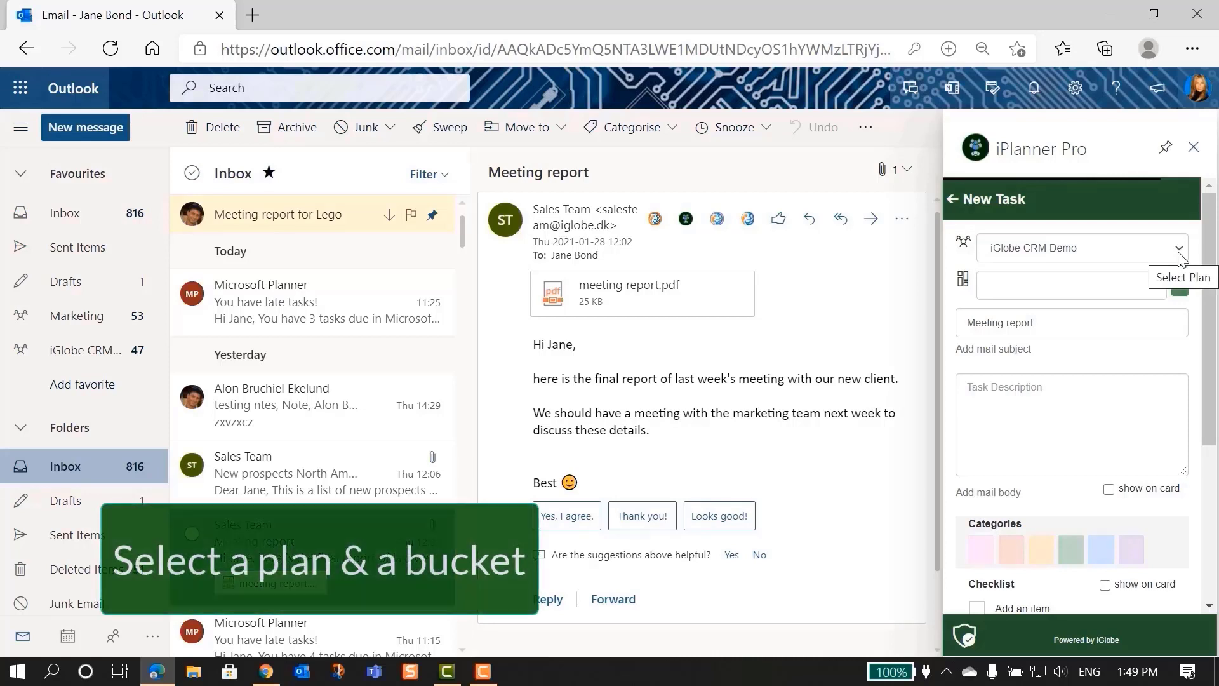
click(1178, 247)
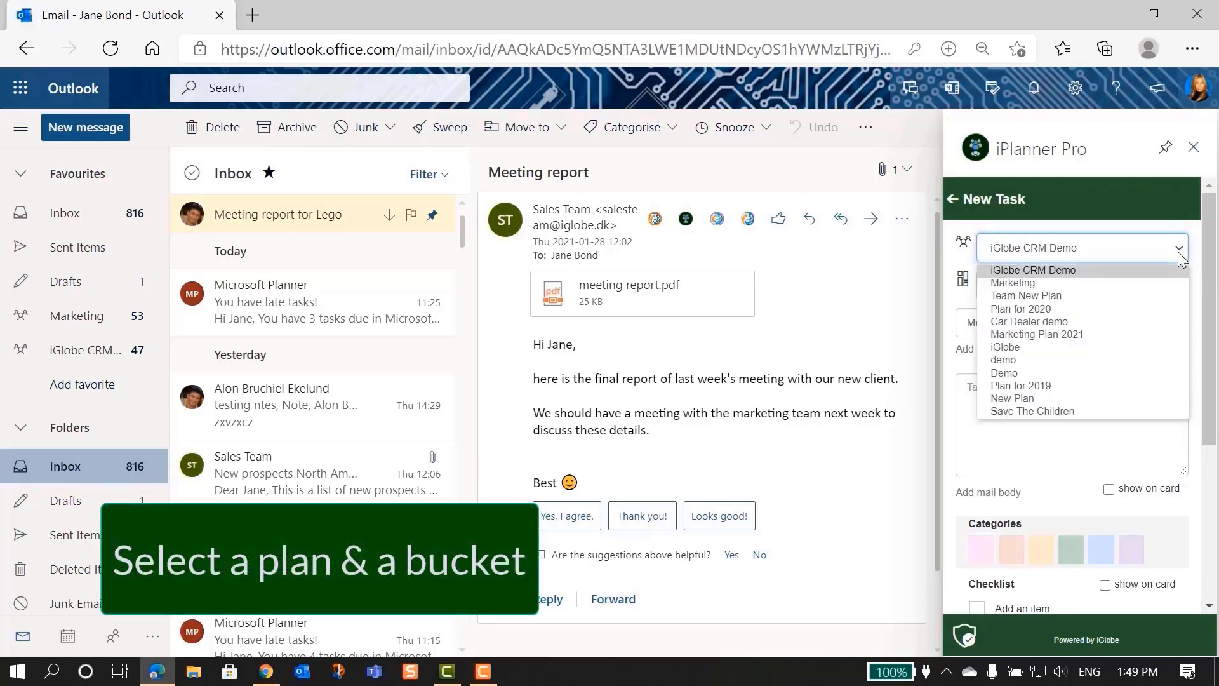
click(1014, 282)
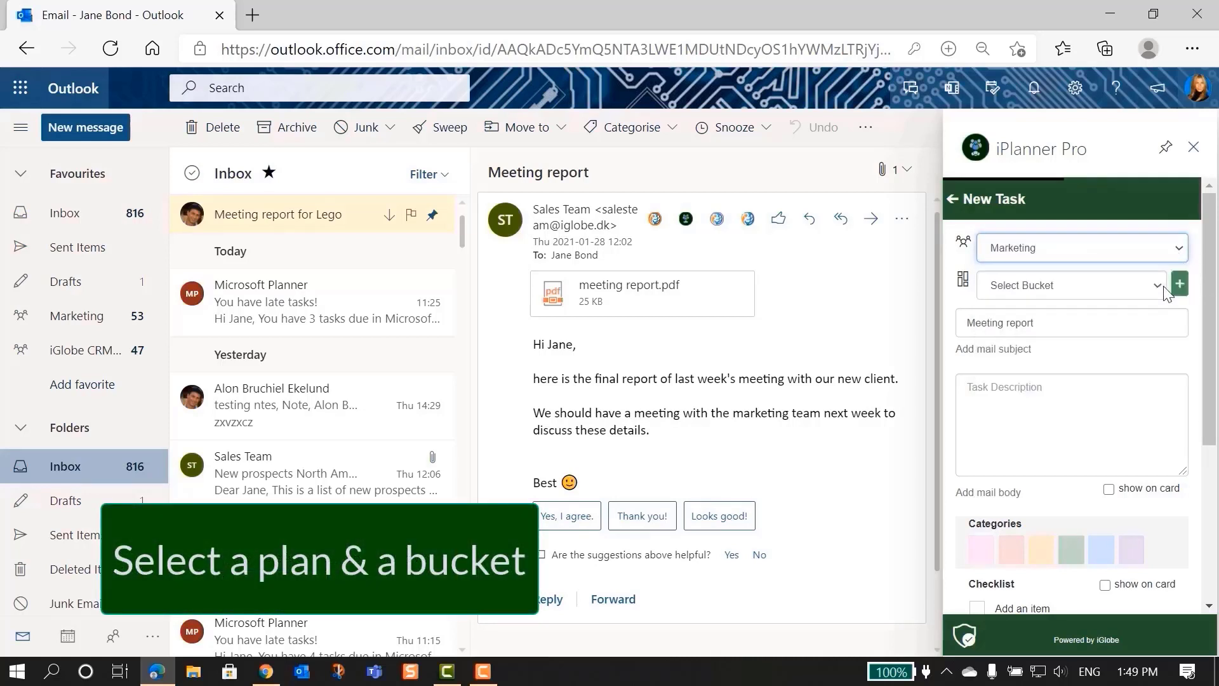
click(1069, 284)
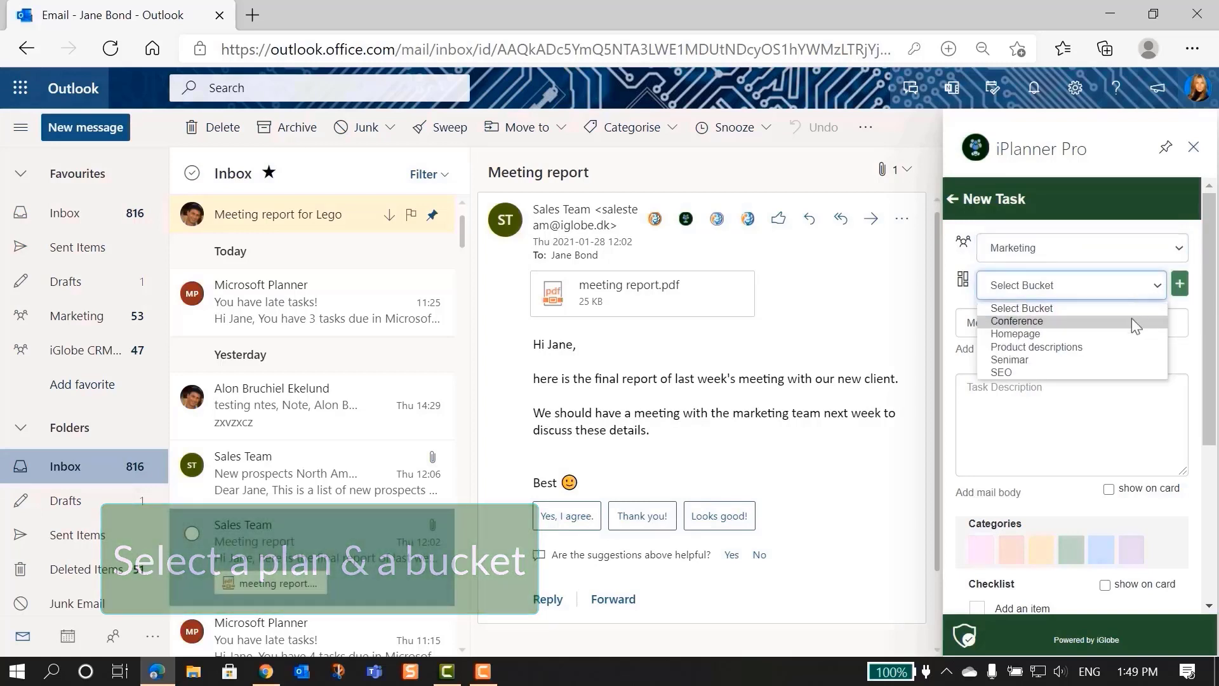
click(1016, 332)
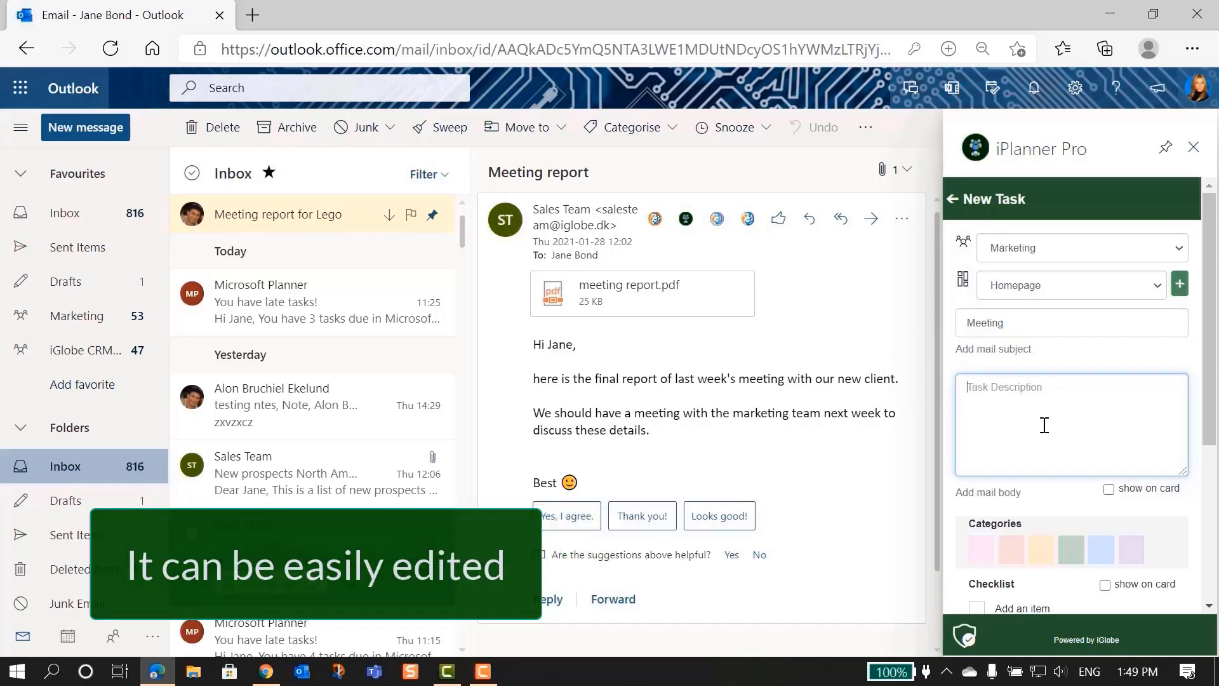
Enter the description 'demo', show it on the card, and tag the task light red
text(demo)
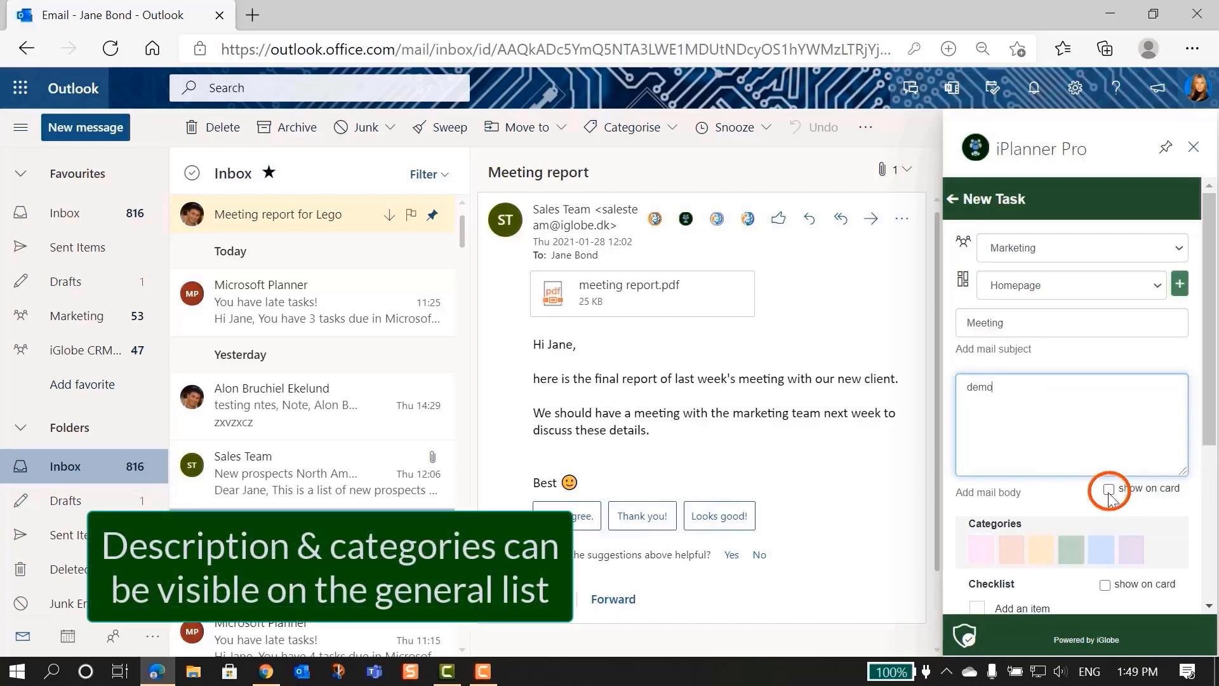
click(1105, 488)
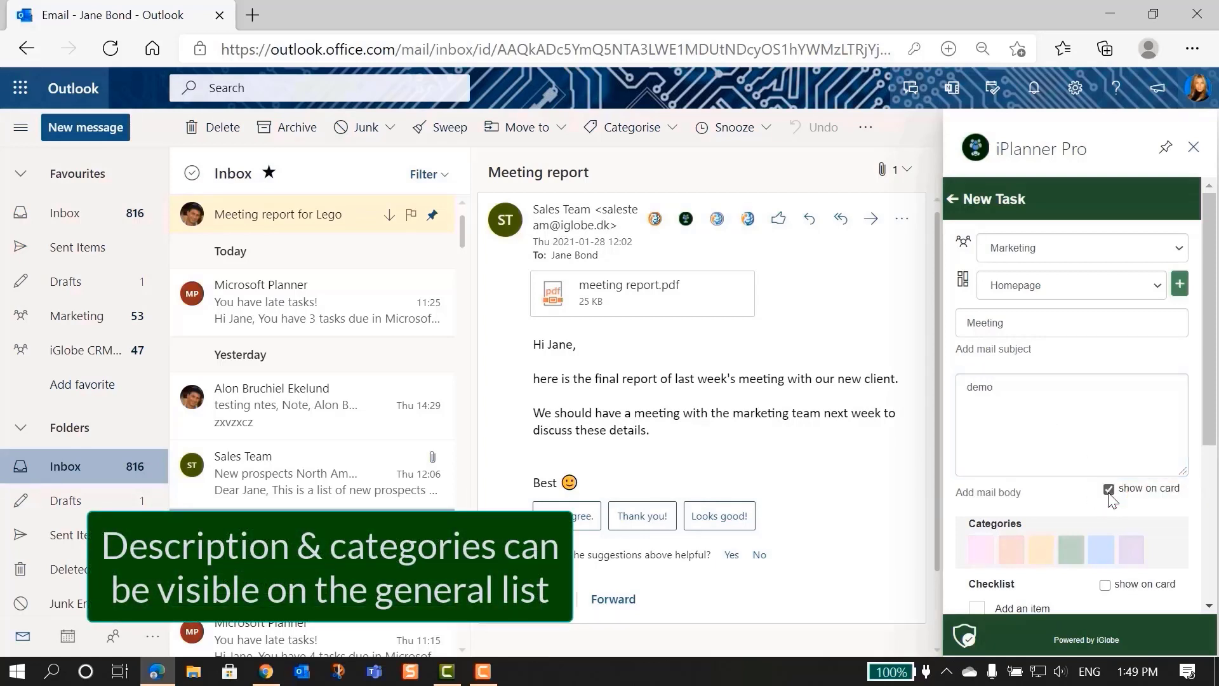
scroll(down, 3)
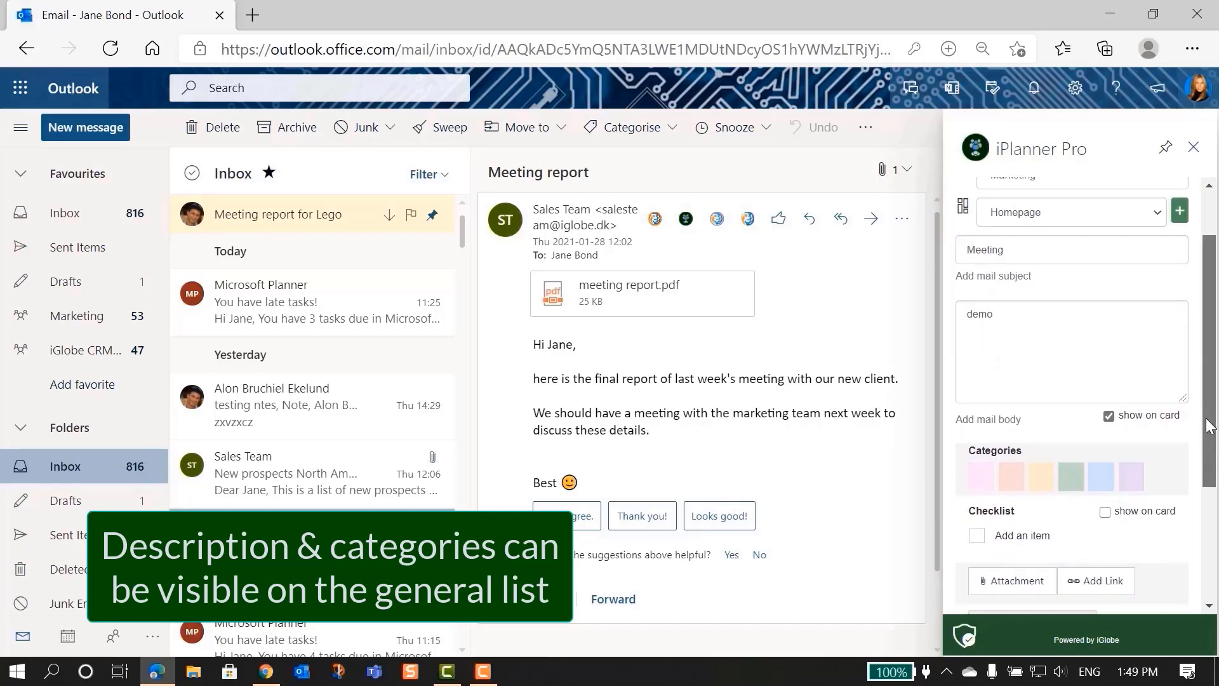
scroll(down, 3)
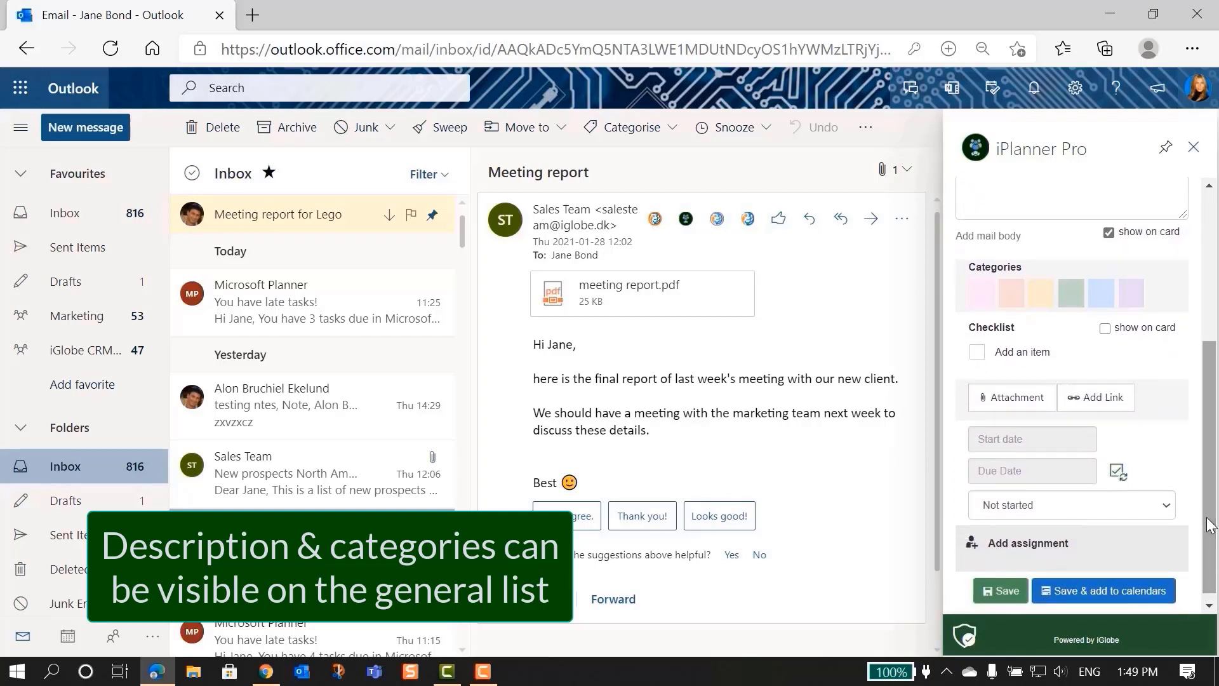
click(1010, 293)
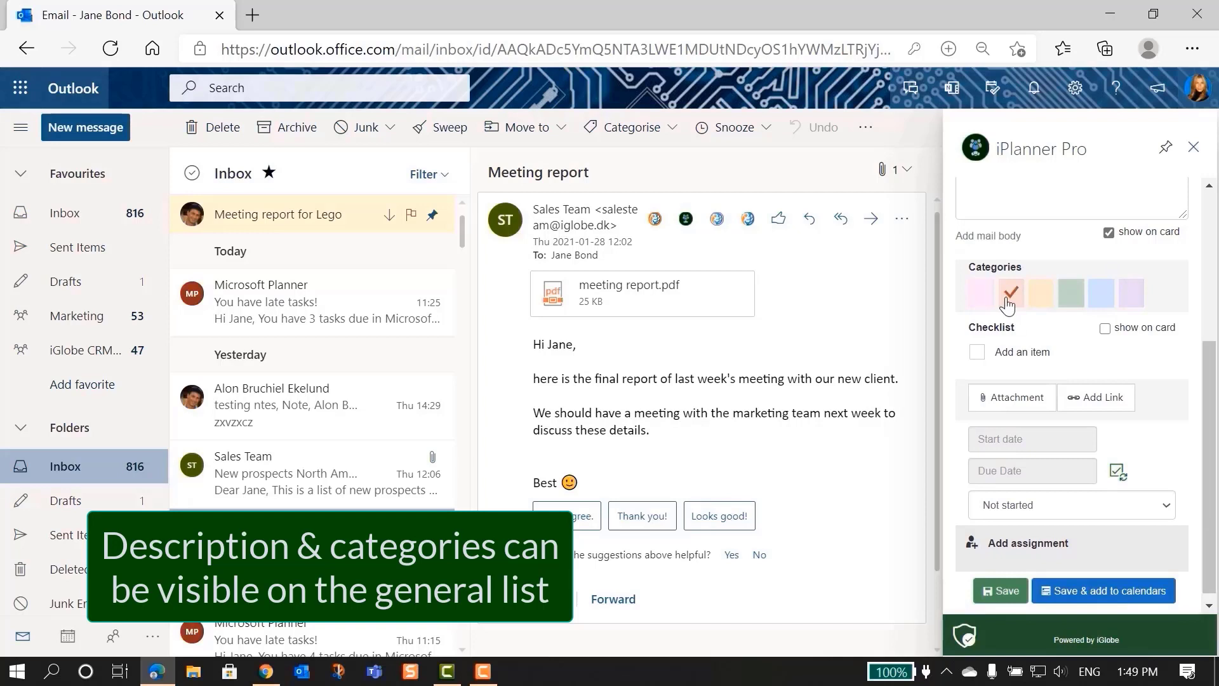
Show the checklist on the card and add checklist items '1' and '2'
click(1104, 327)
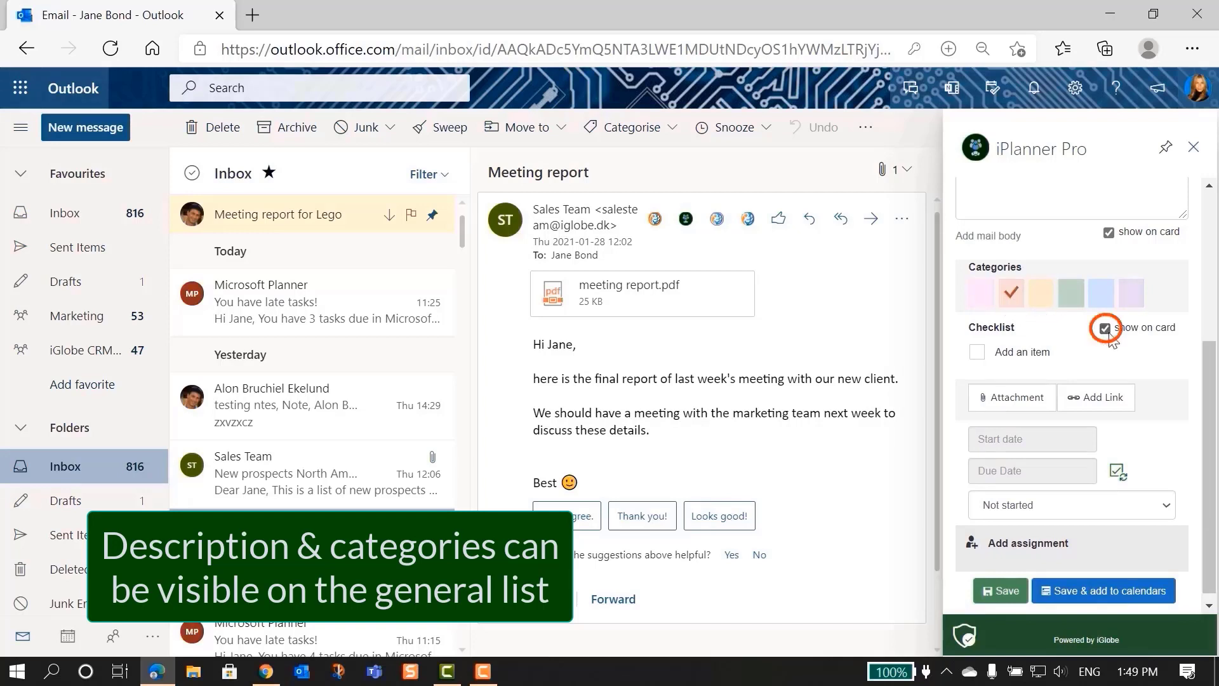
click(1102, 328)
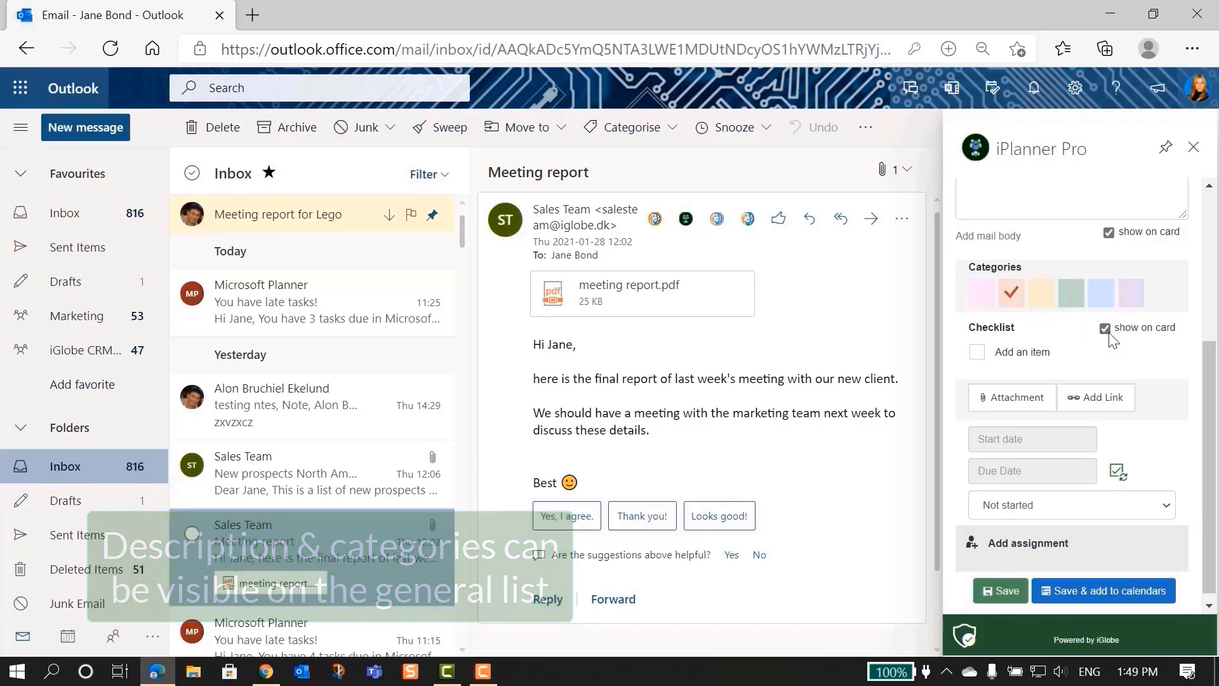
click(1057, 351)
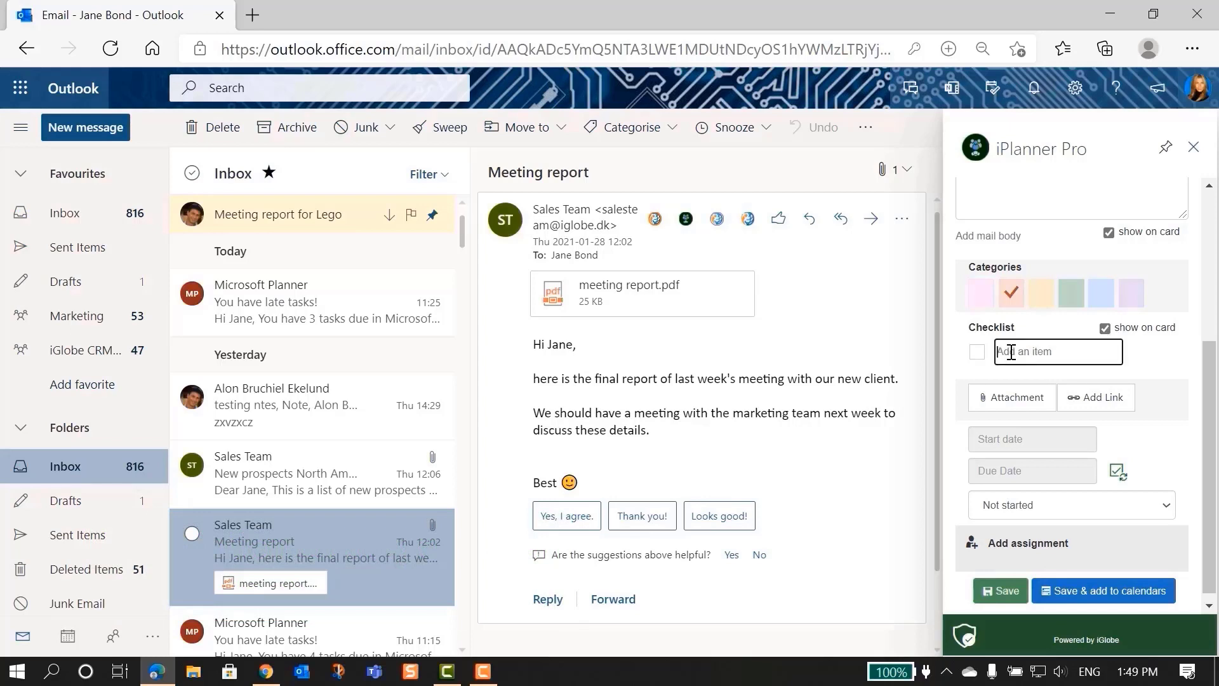
text(1)
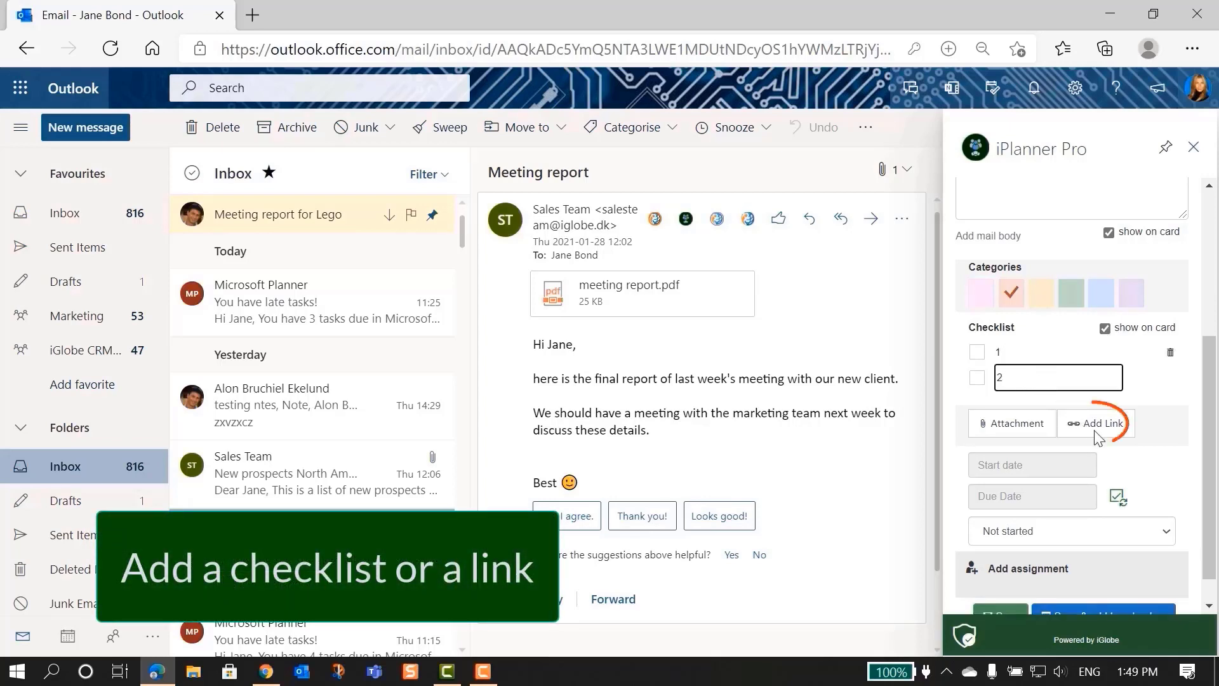
key(Return)
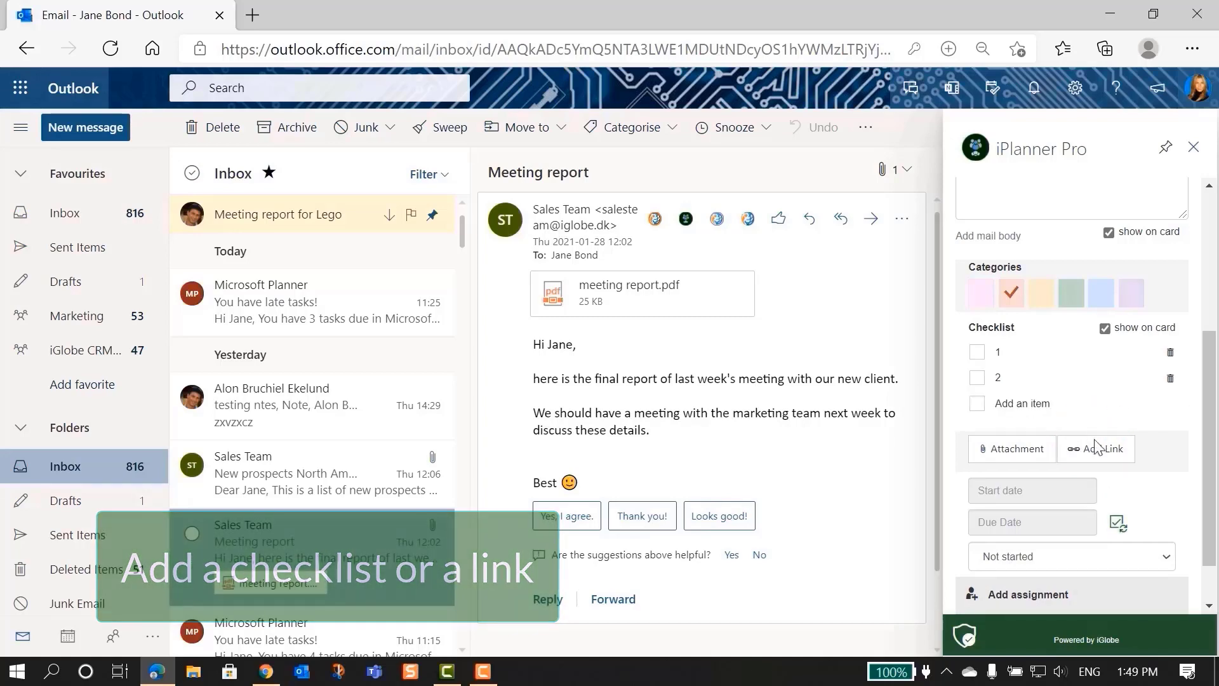
click(1102, 449)
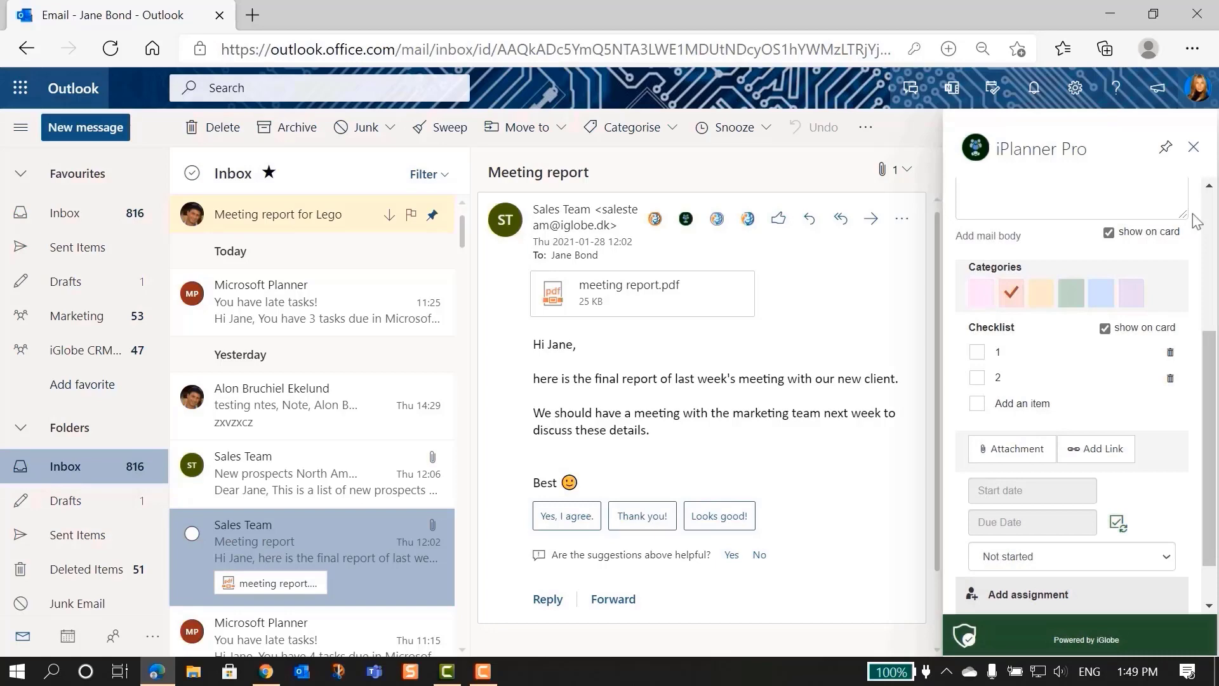
Attach meeting report.pdf and the whole Meeting report email to the task
click(1012, 448)
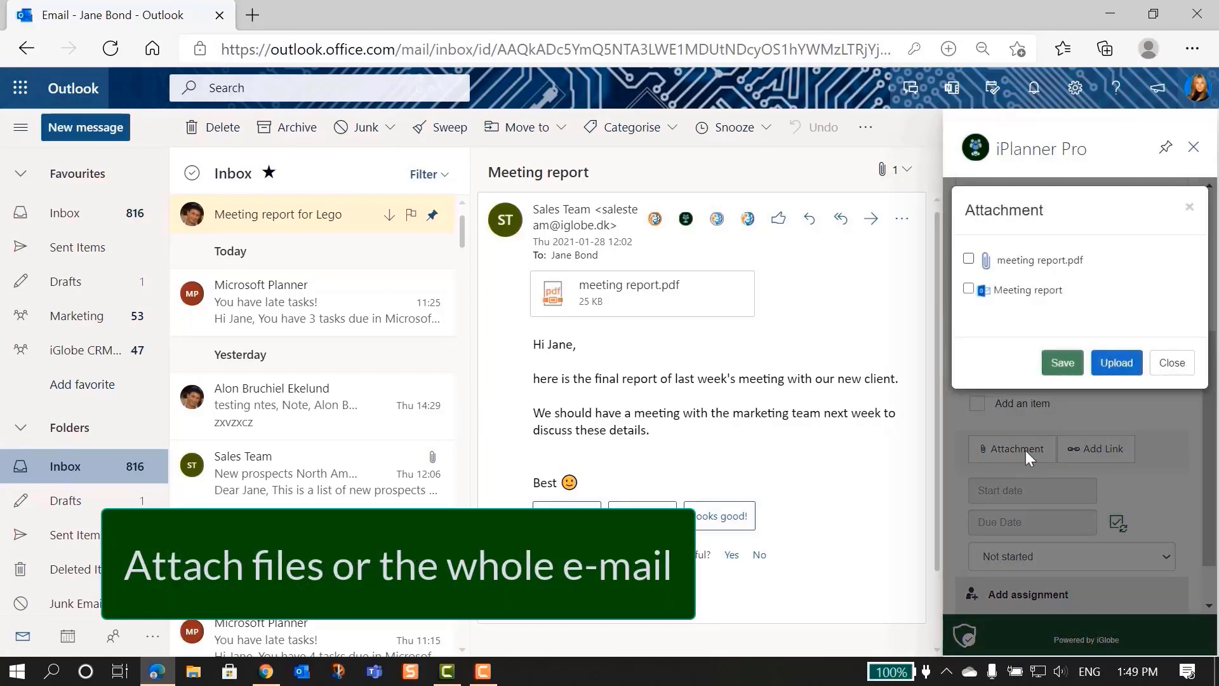
click(969, 260)
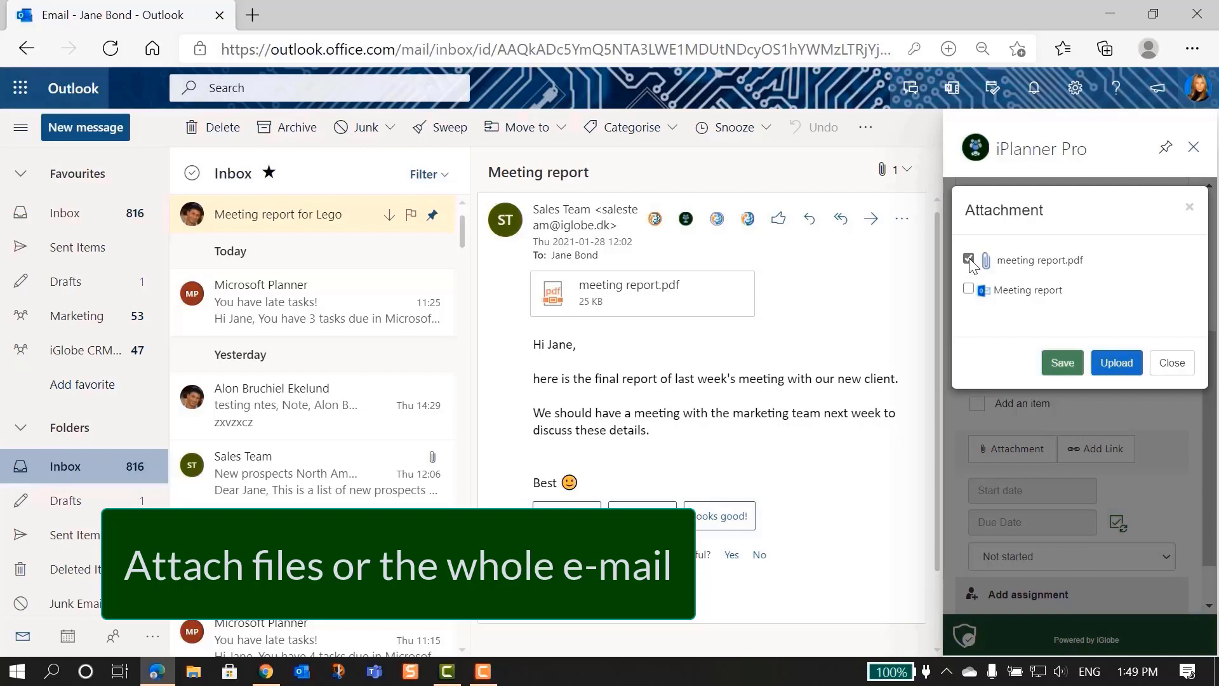
click(970, 289)
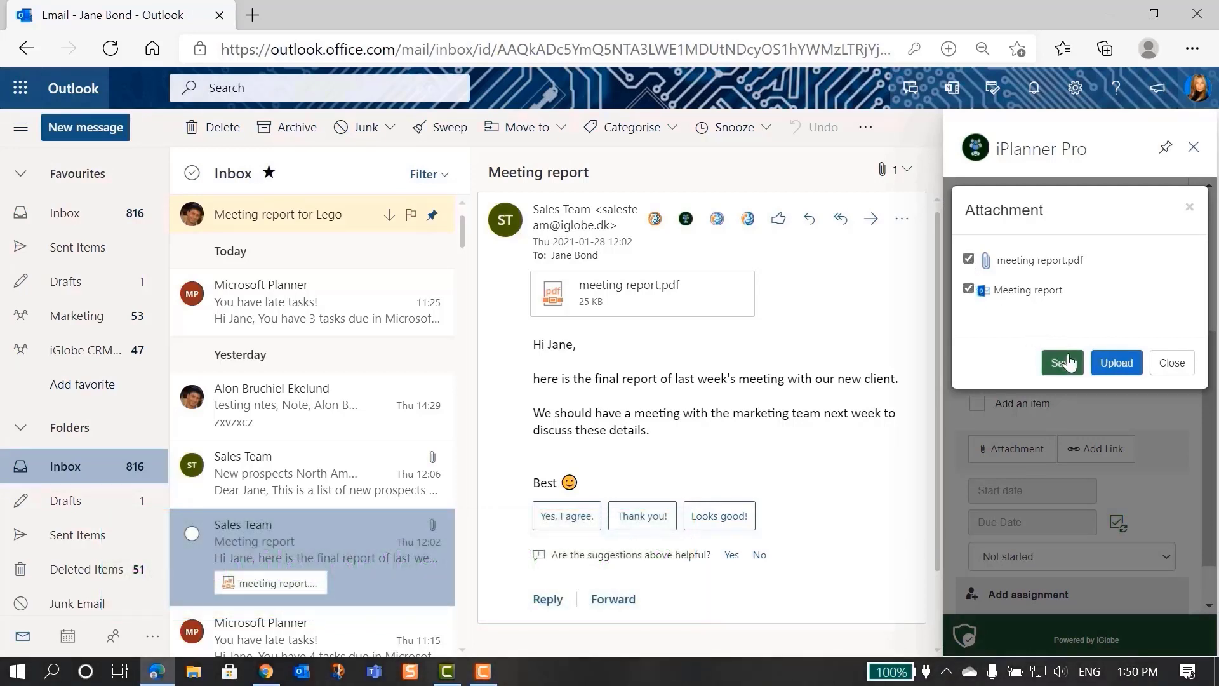
click(1060, 362)
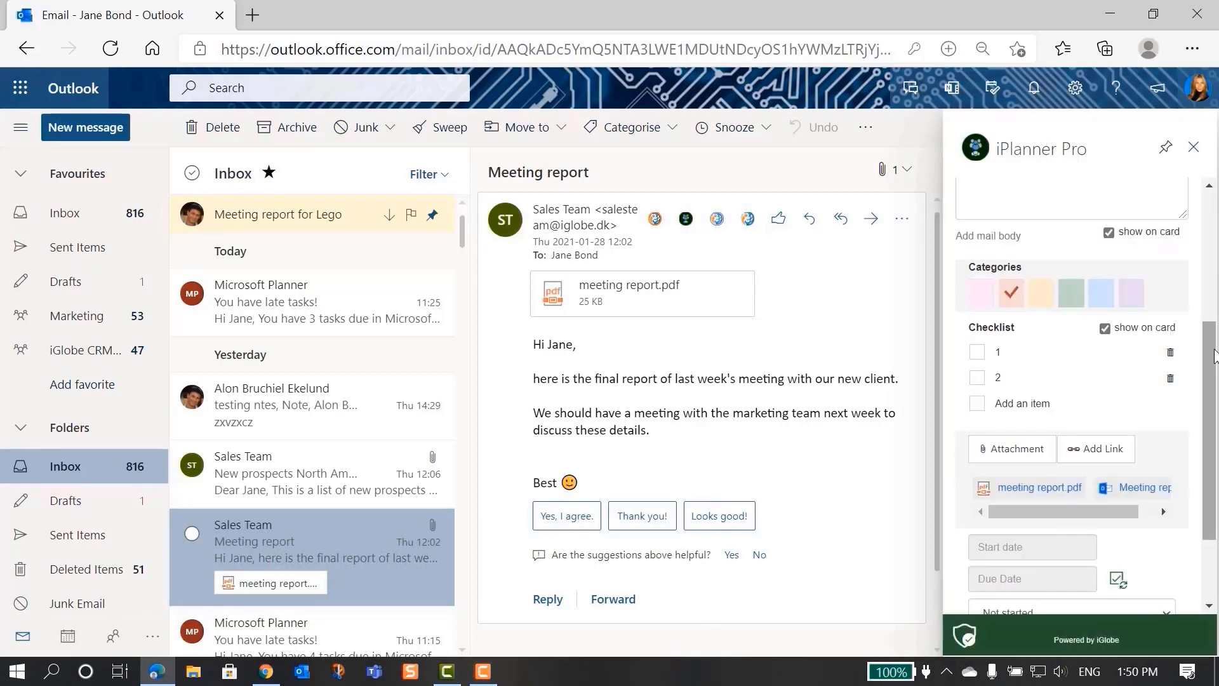
Set the start date to January 29, 2021 and mark the task In progress
scroll(down, 3)
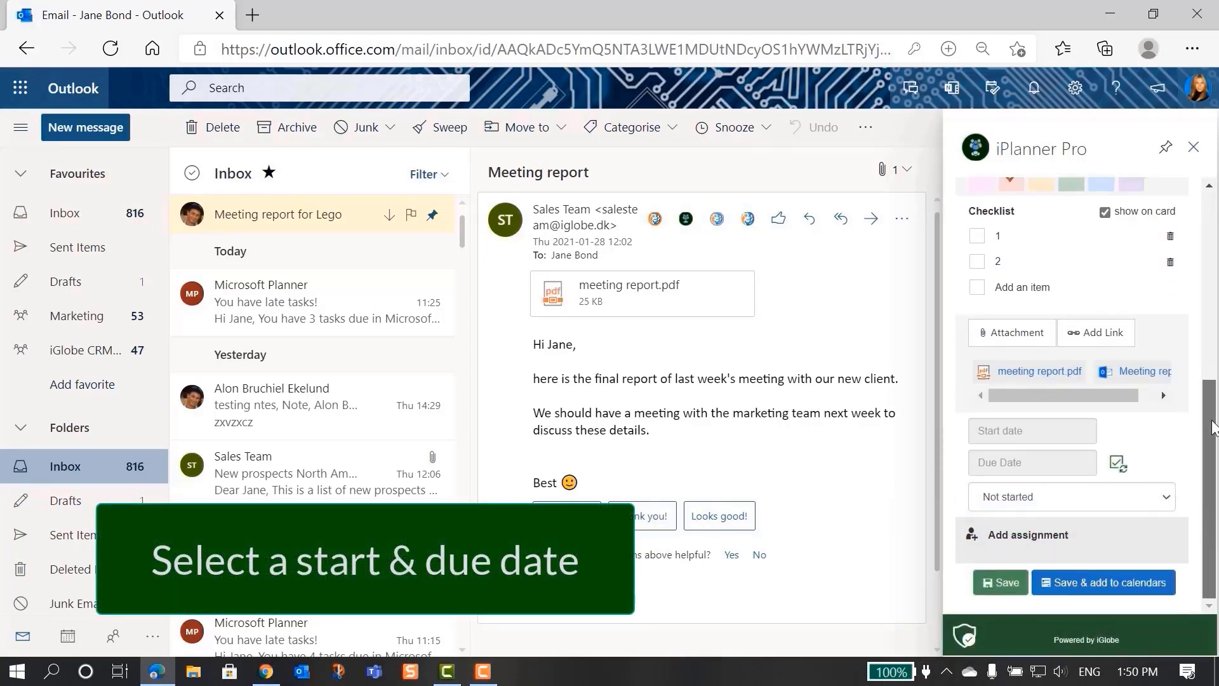
click(1031, 430)
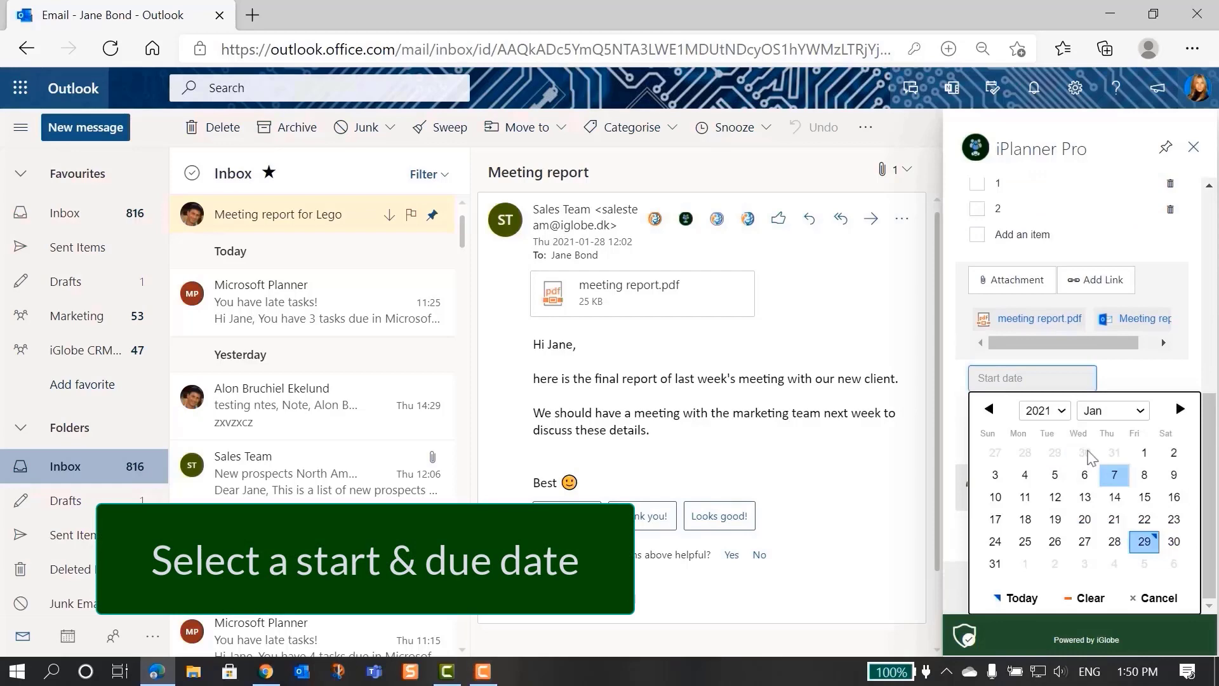
click(1143, 541)
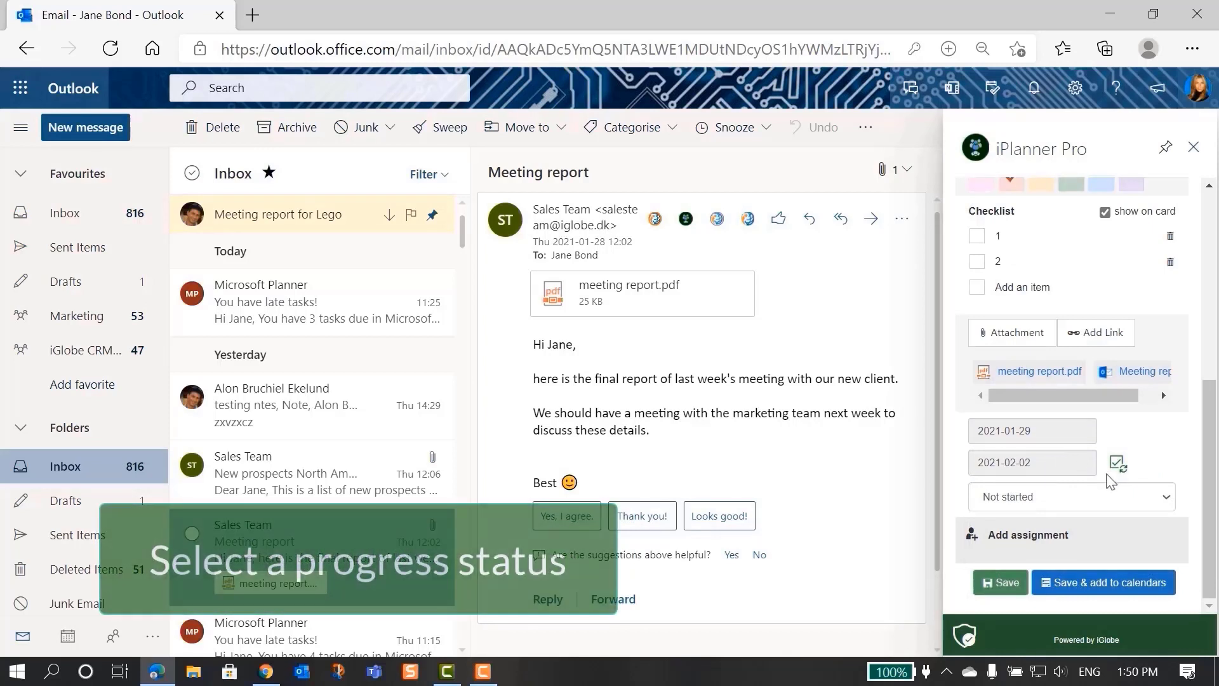
mouse_move(1167, 501)
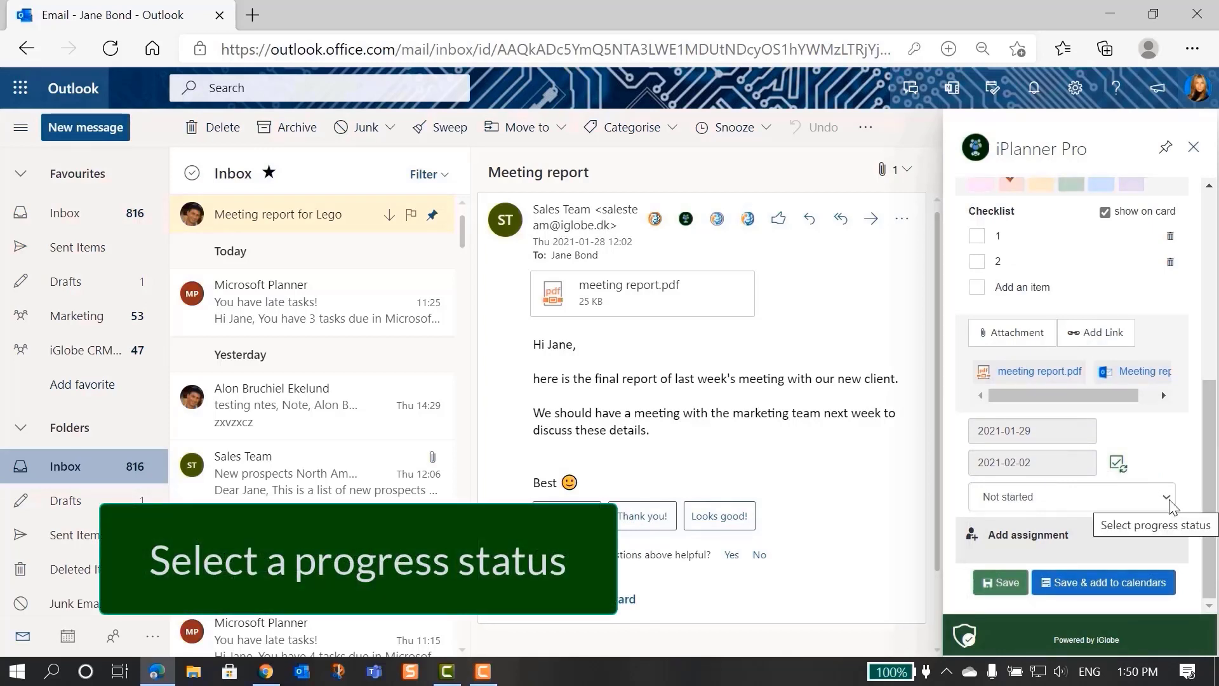
click(1164, 497)
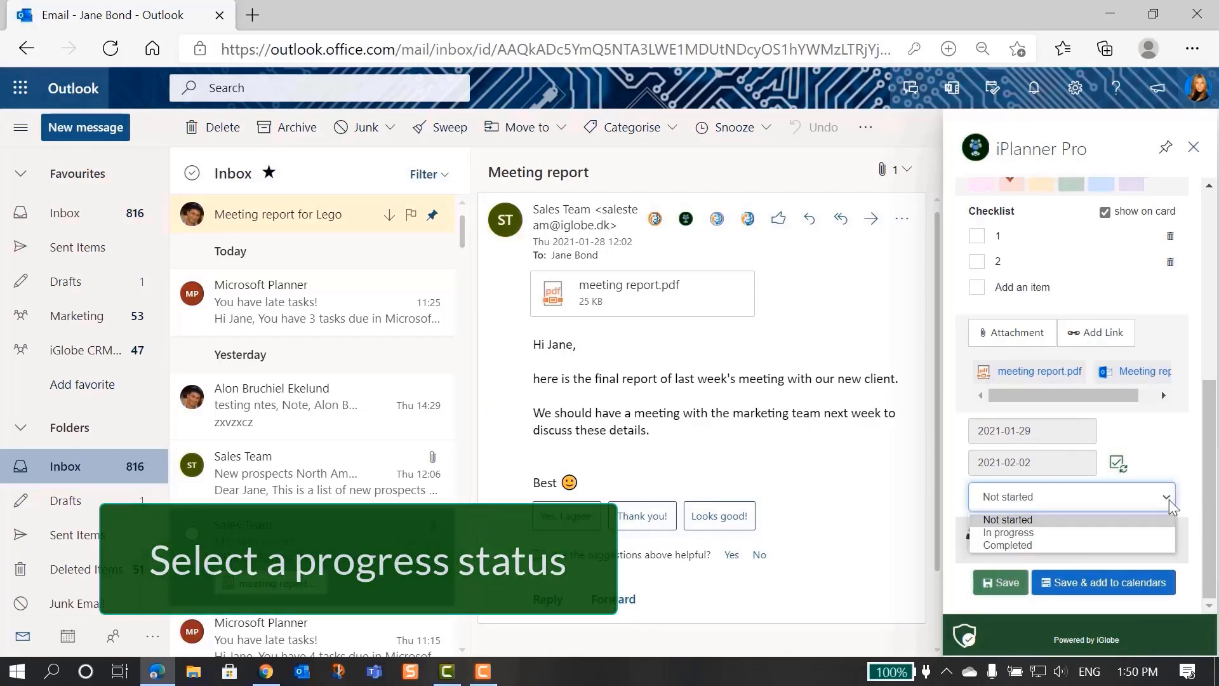
click(1008, 533)
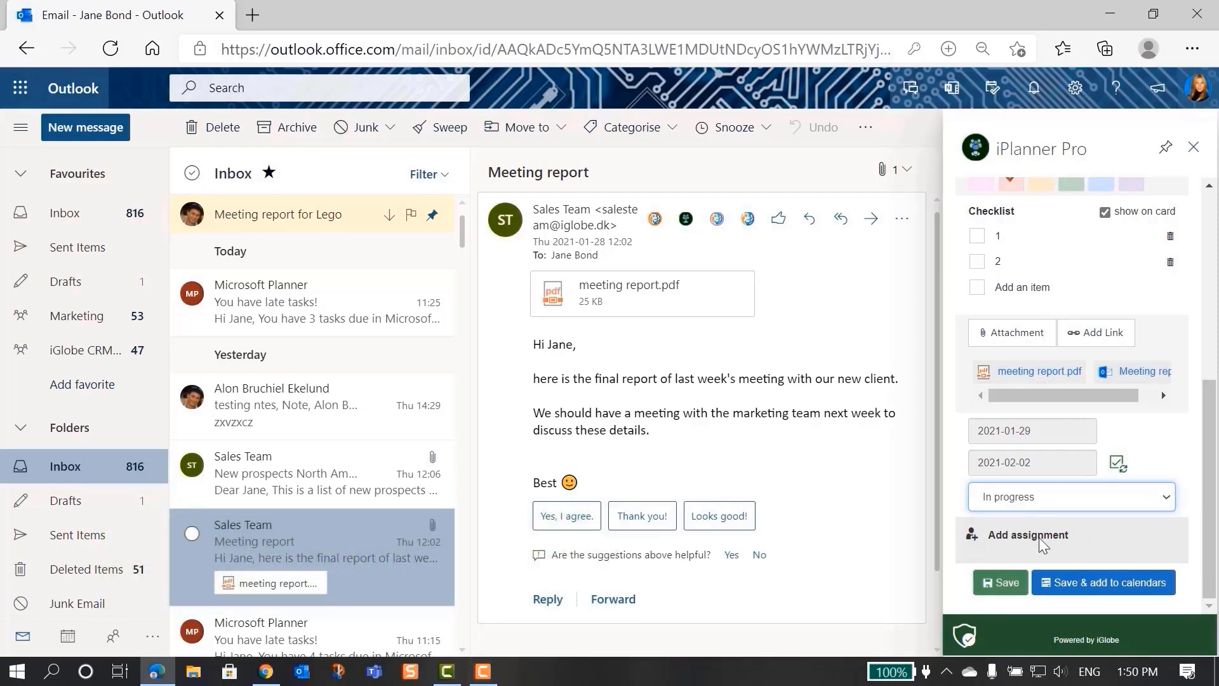
Assign two team members and save the task to Planner and the calendars
click(1029, 538)
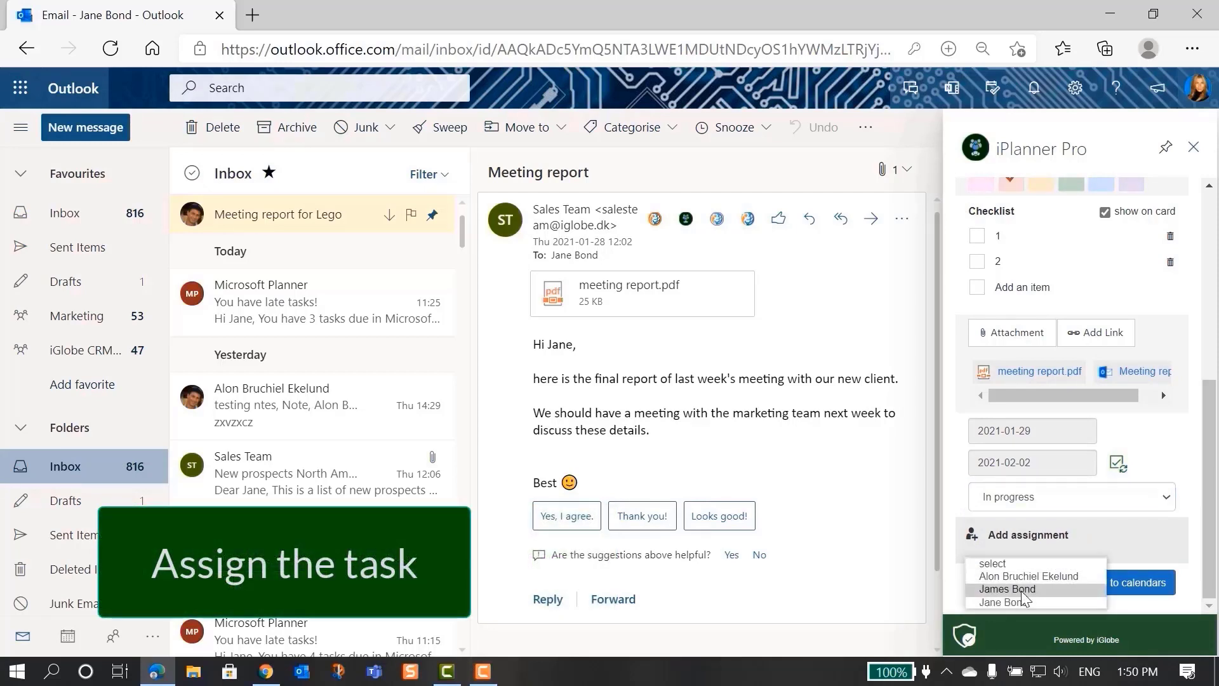
click(1006, 589)
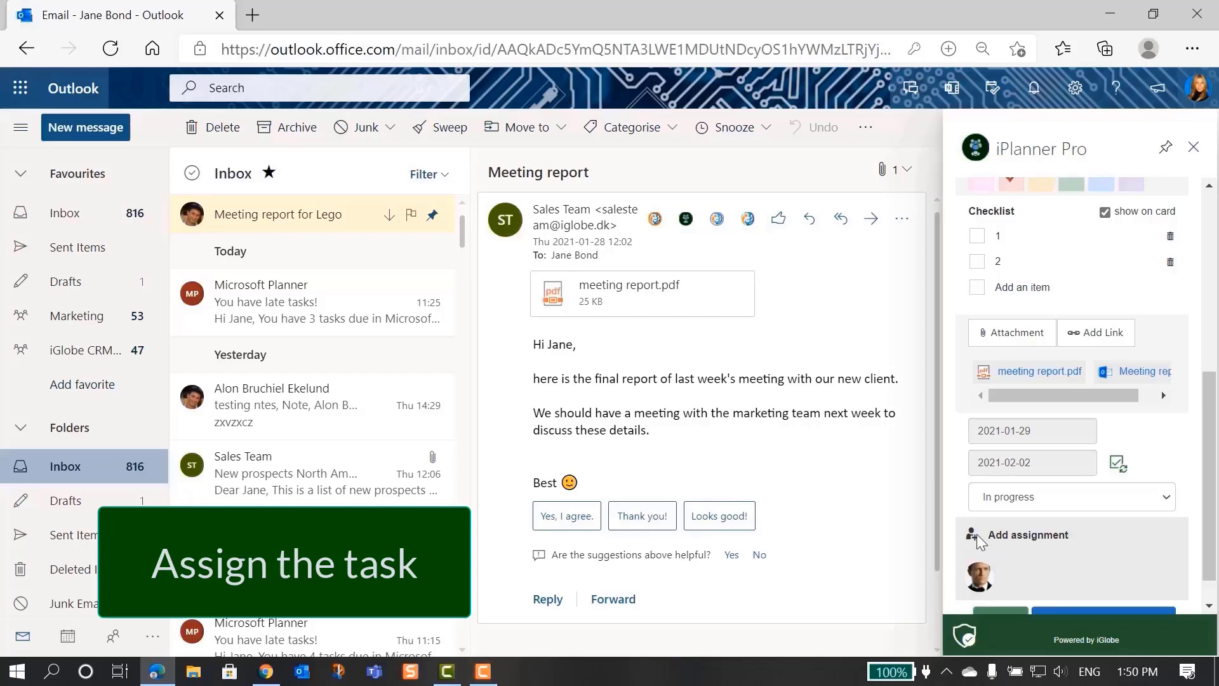
click(1025, 534)
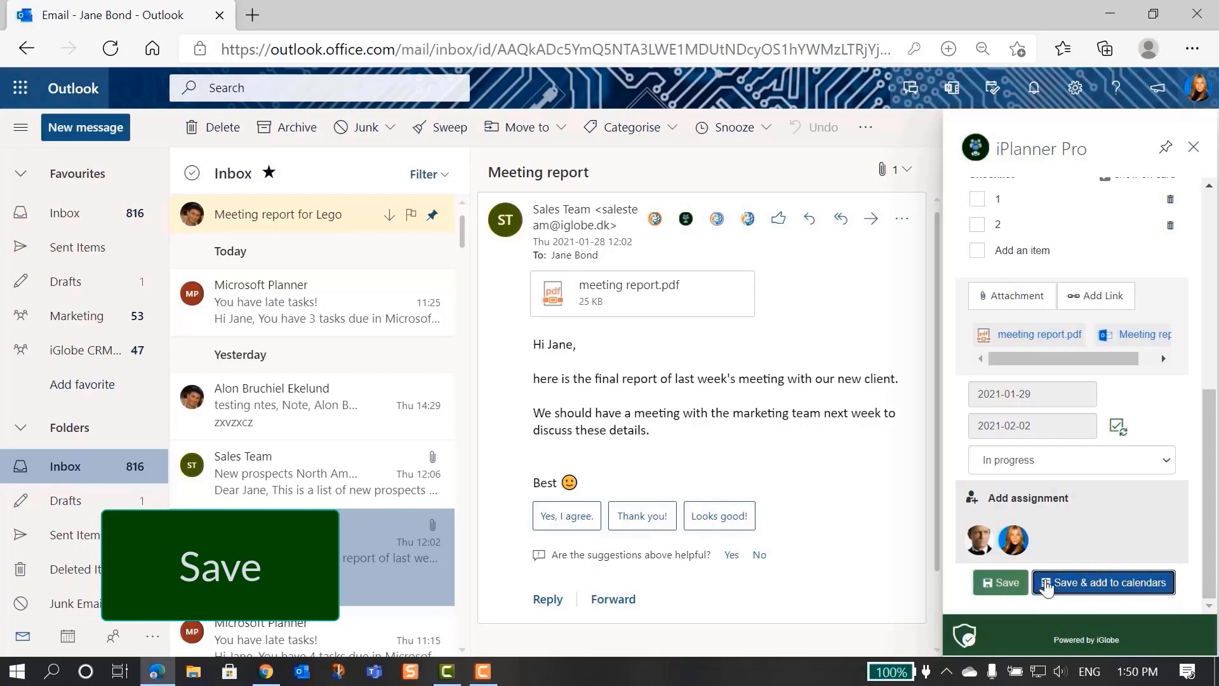
click(999, 582)
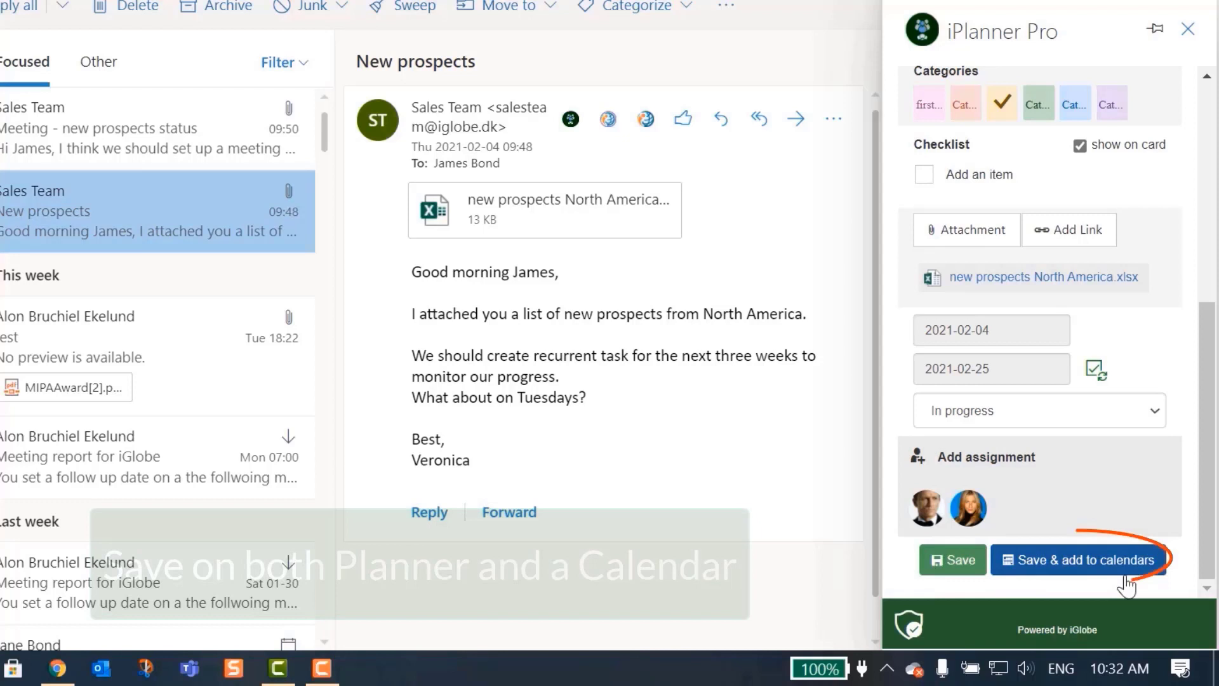
mouse_move(1076, 559)
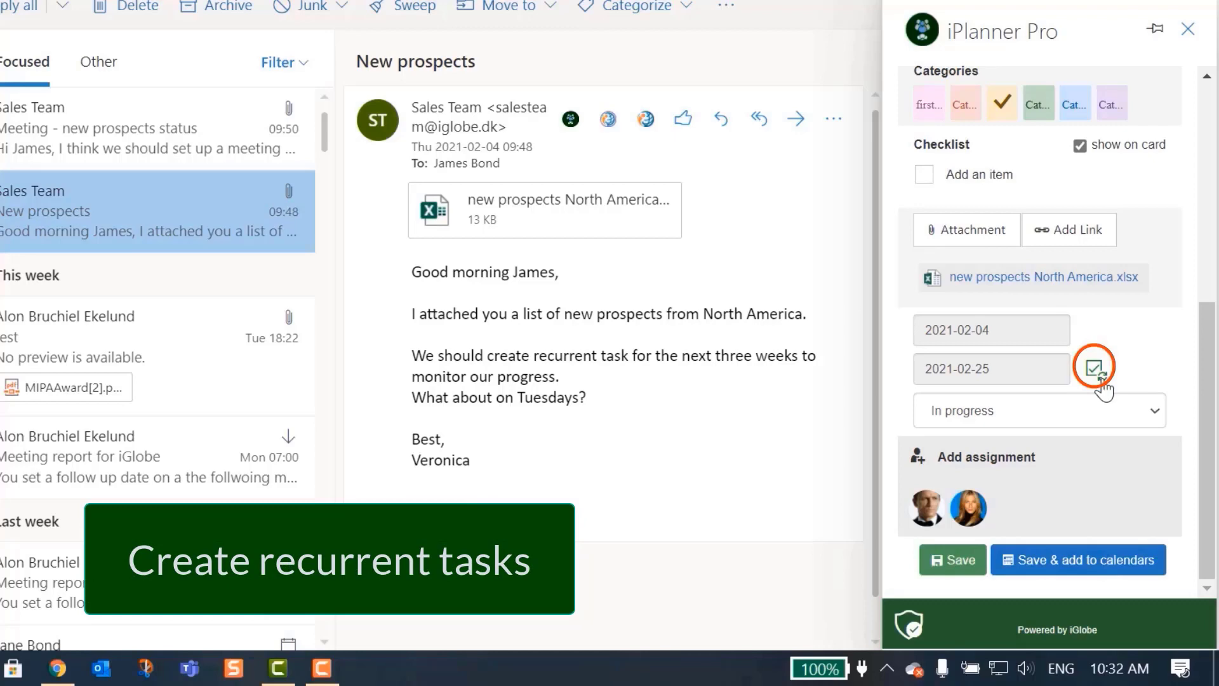
mouse_move(1094, 366)
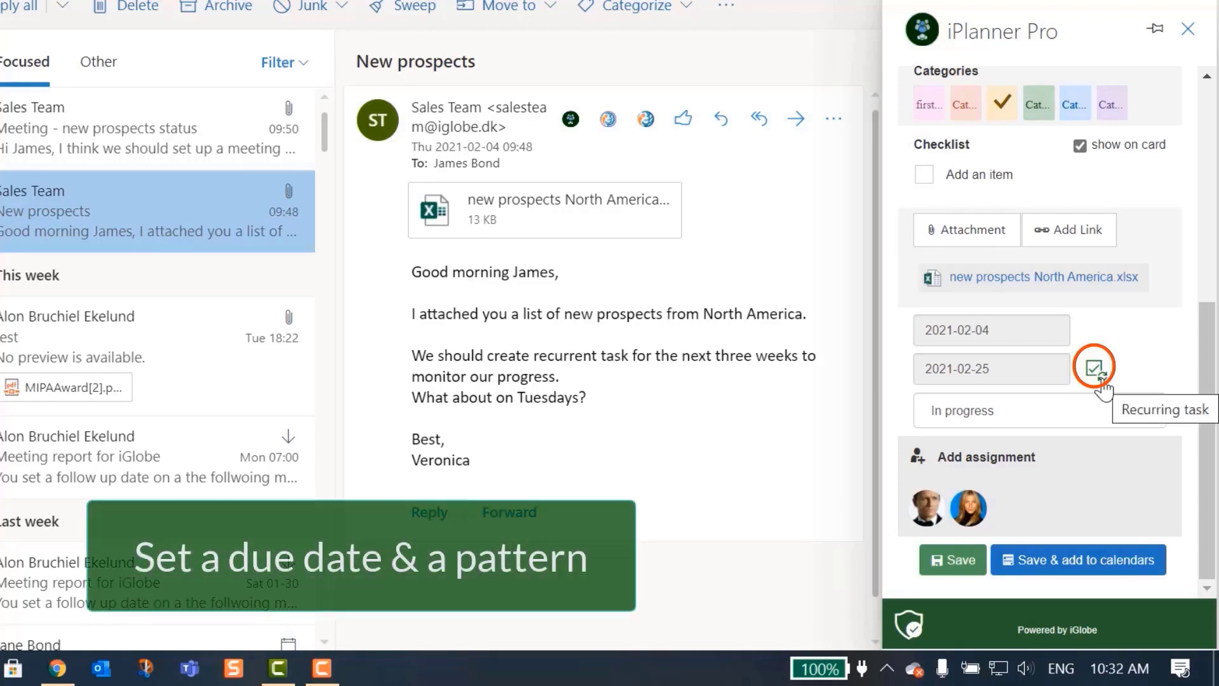
In the recurrence settings, change the repeat day from Thursday to Tuesday
click(1094, 366)
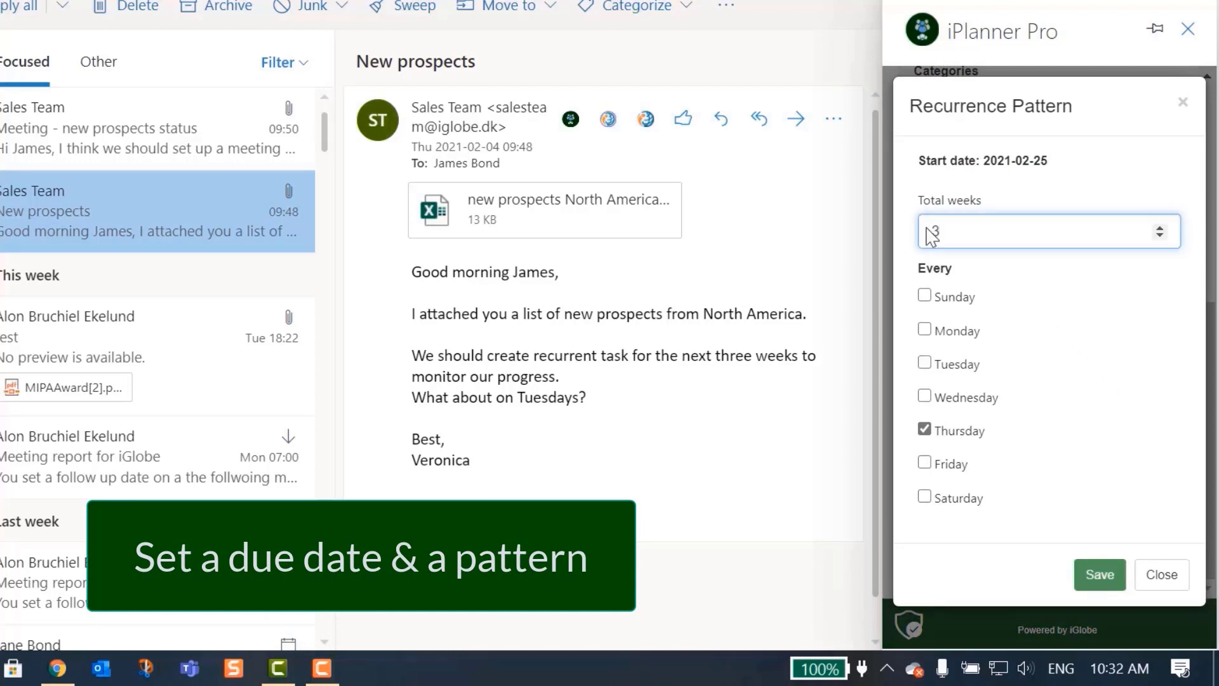
click(925, 363)
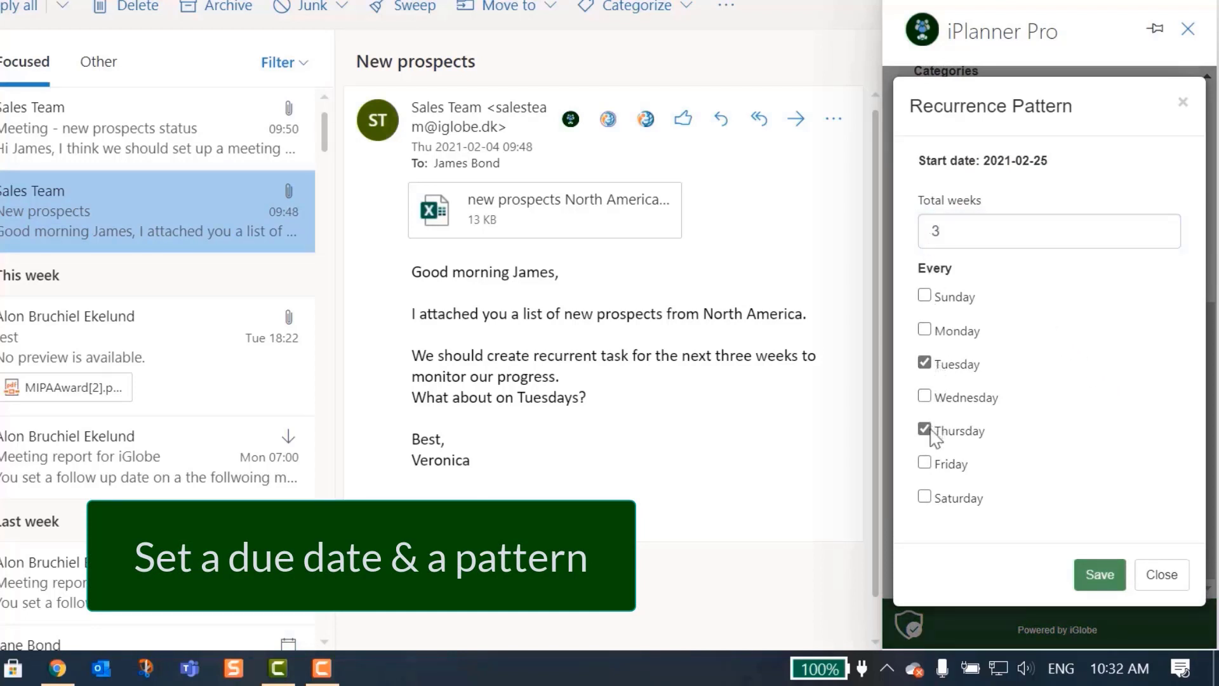
click(924, 430)
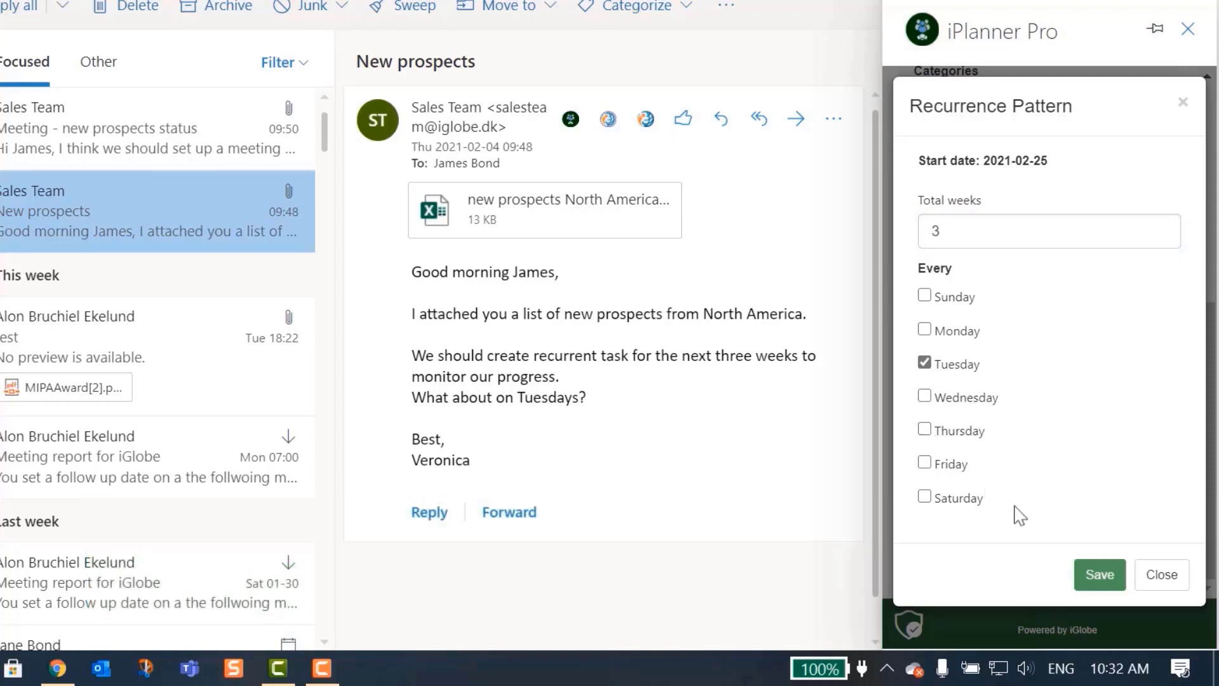